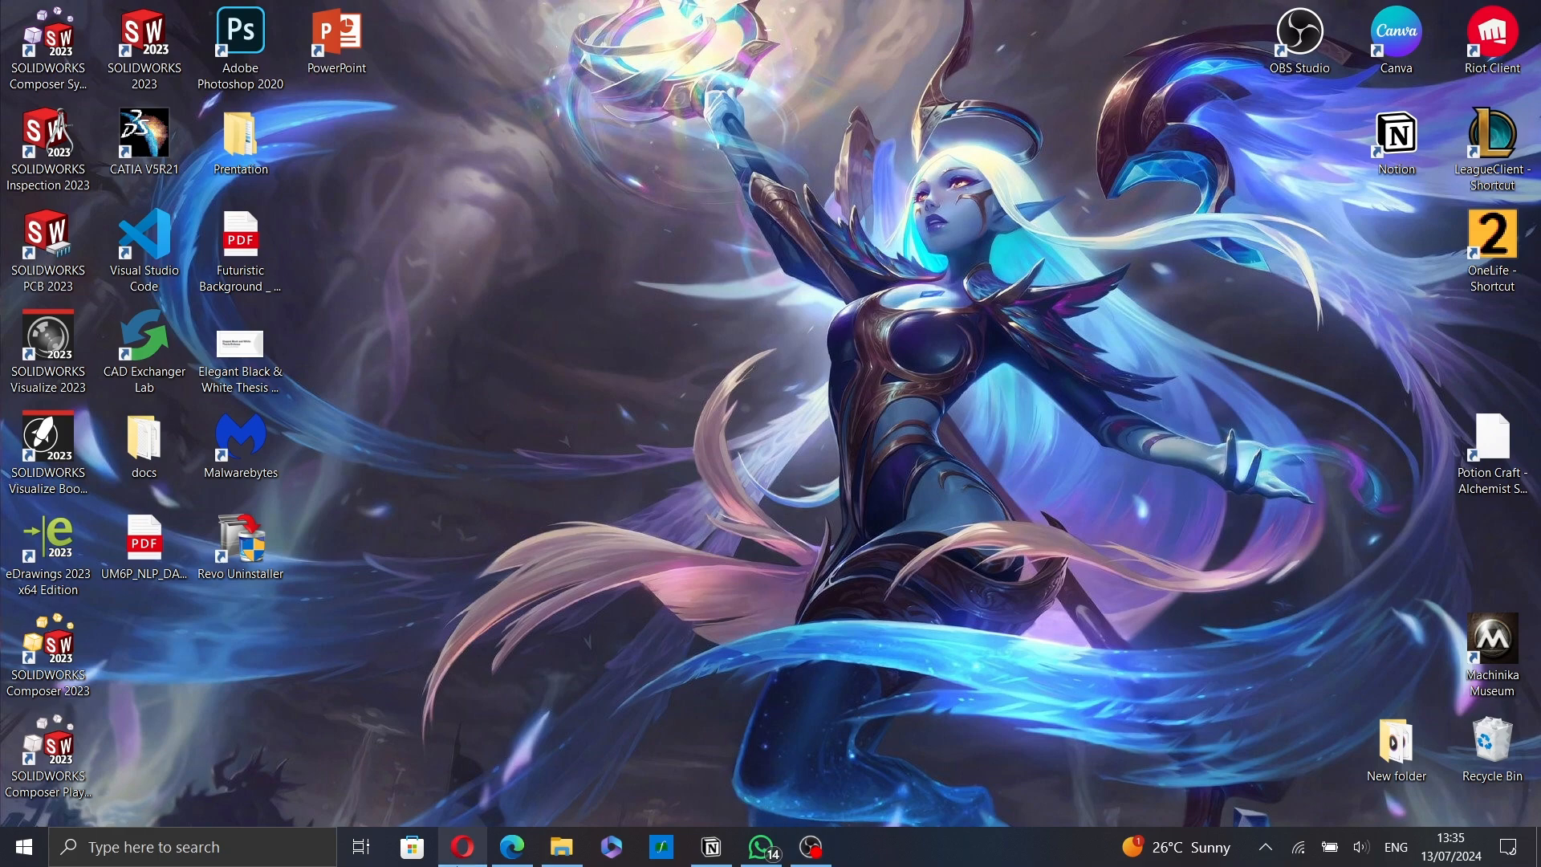
Launch Opera from the taskbar to load pixlr.com
click(460, 847)
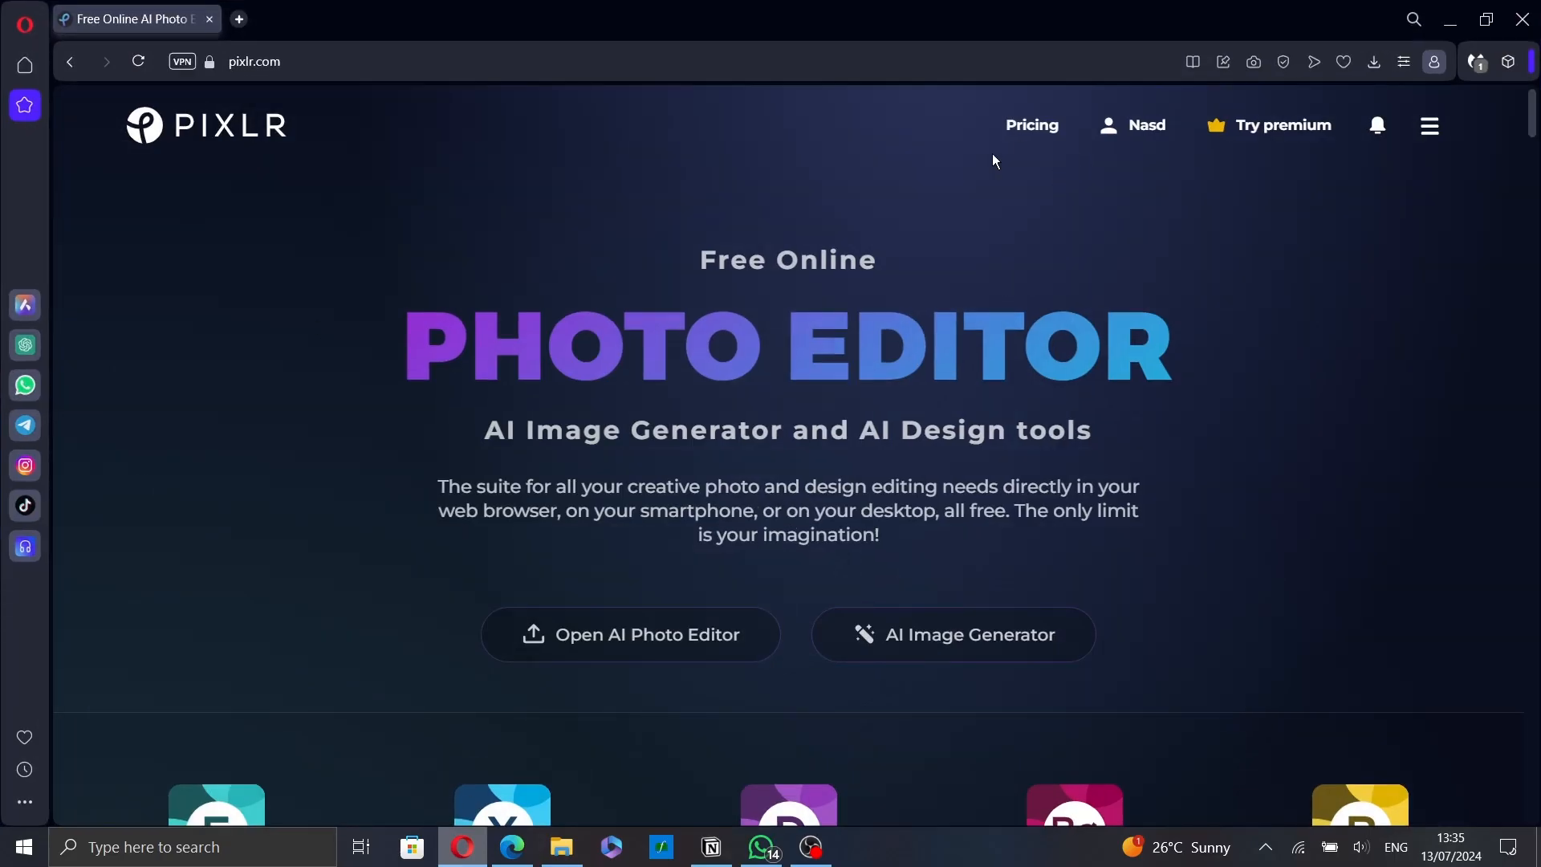
Open Pricing and scroll through the Plus ($1.99), Premium ($7.99) and Team ($12.99) plans
click(1032, 125)
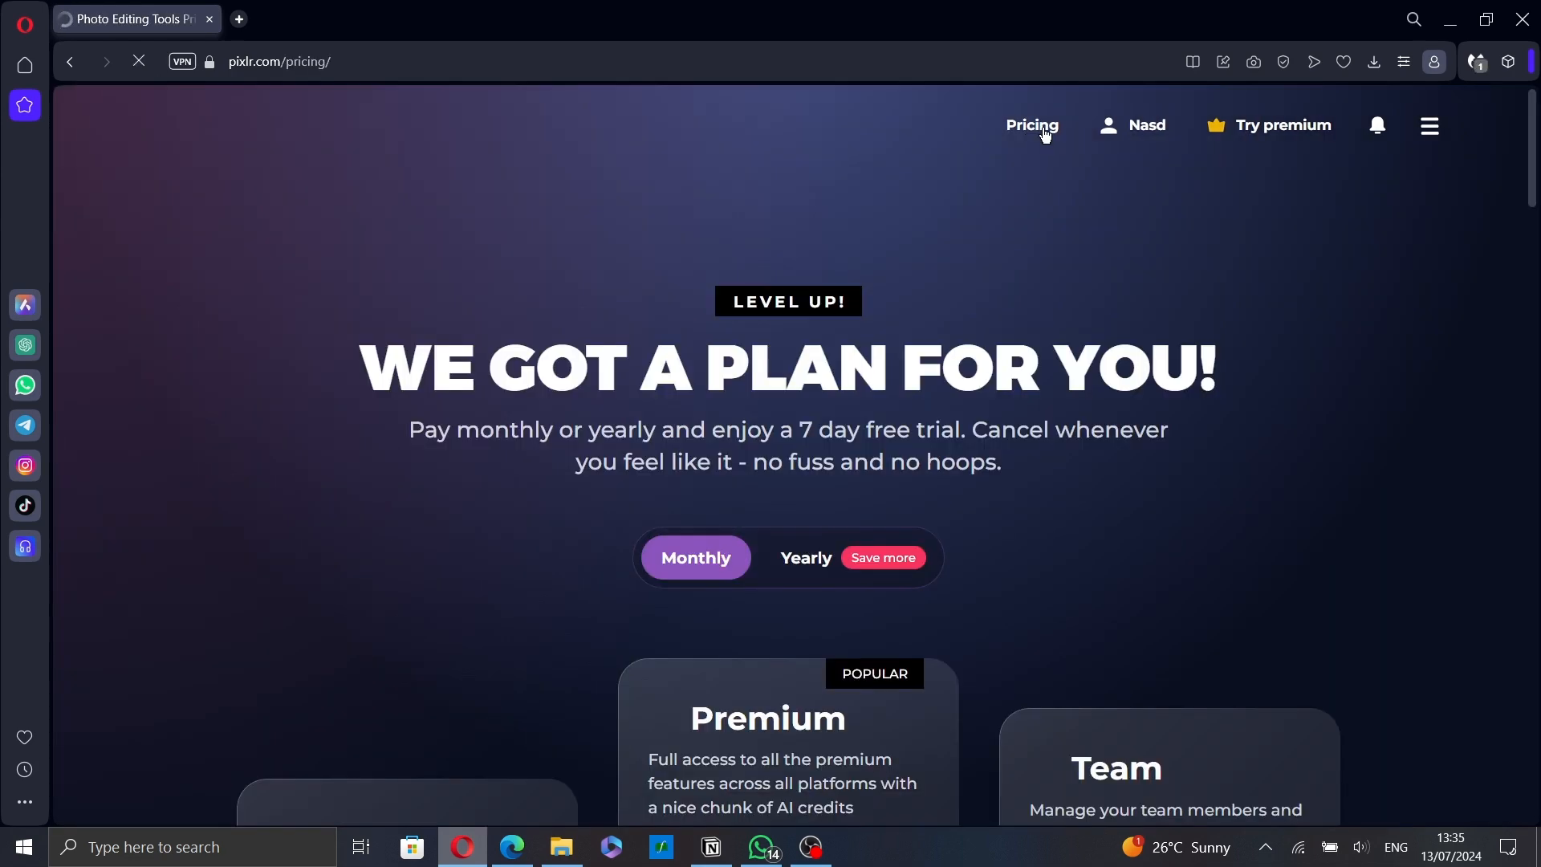
scroll(down, 3)
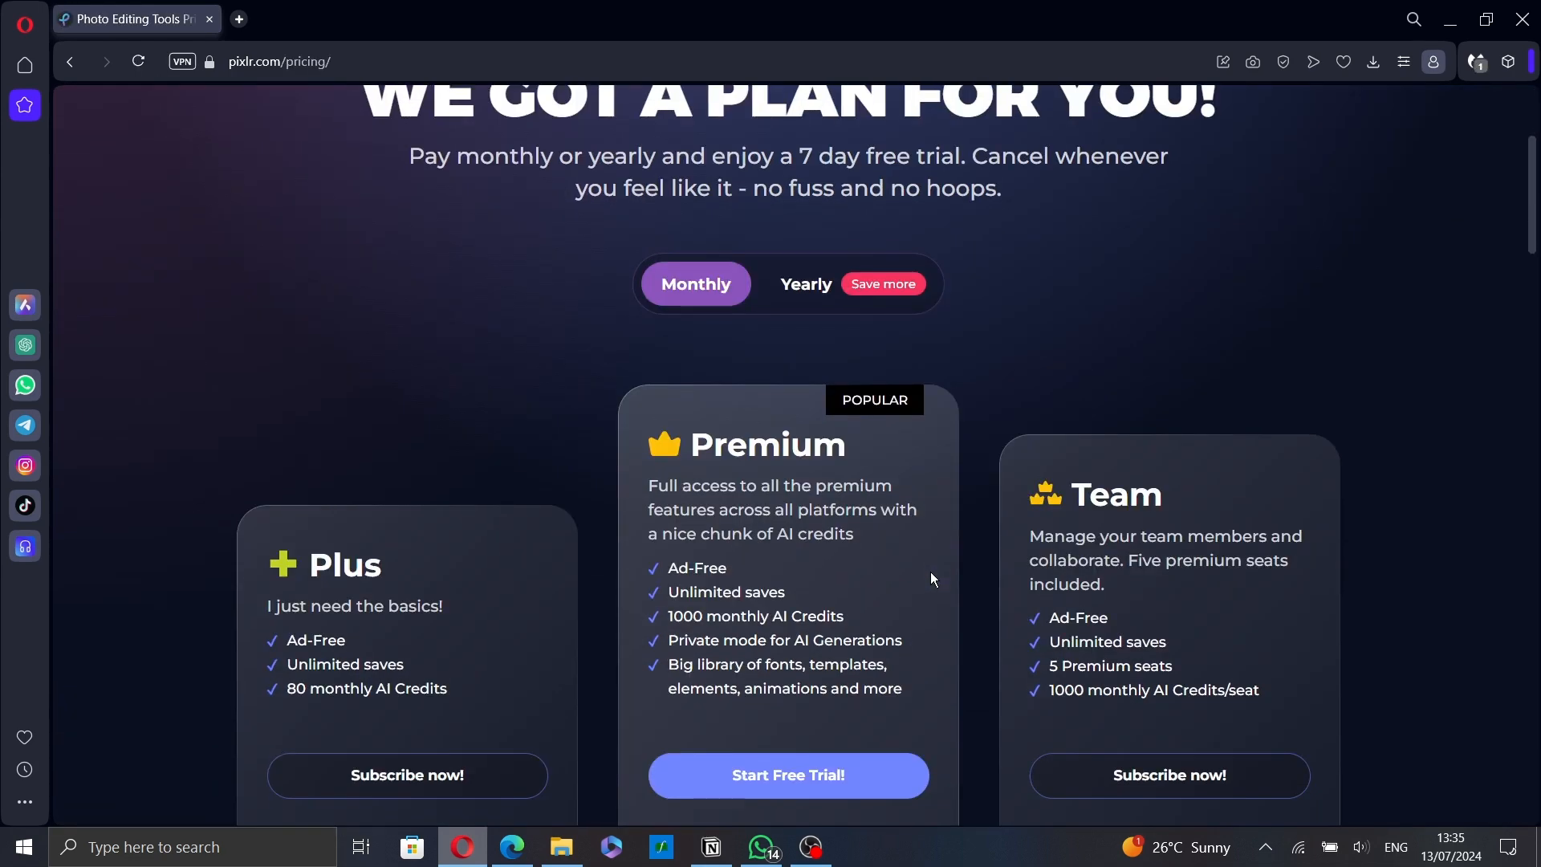
scroll(down, 3)
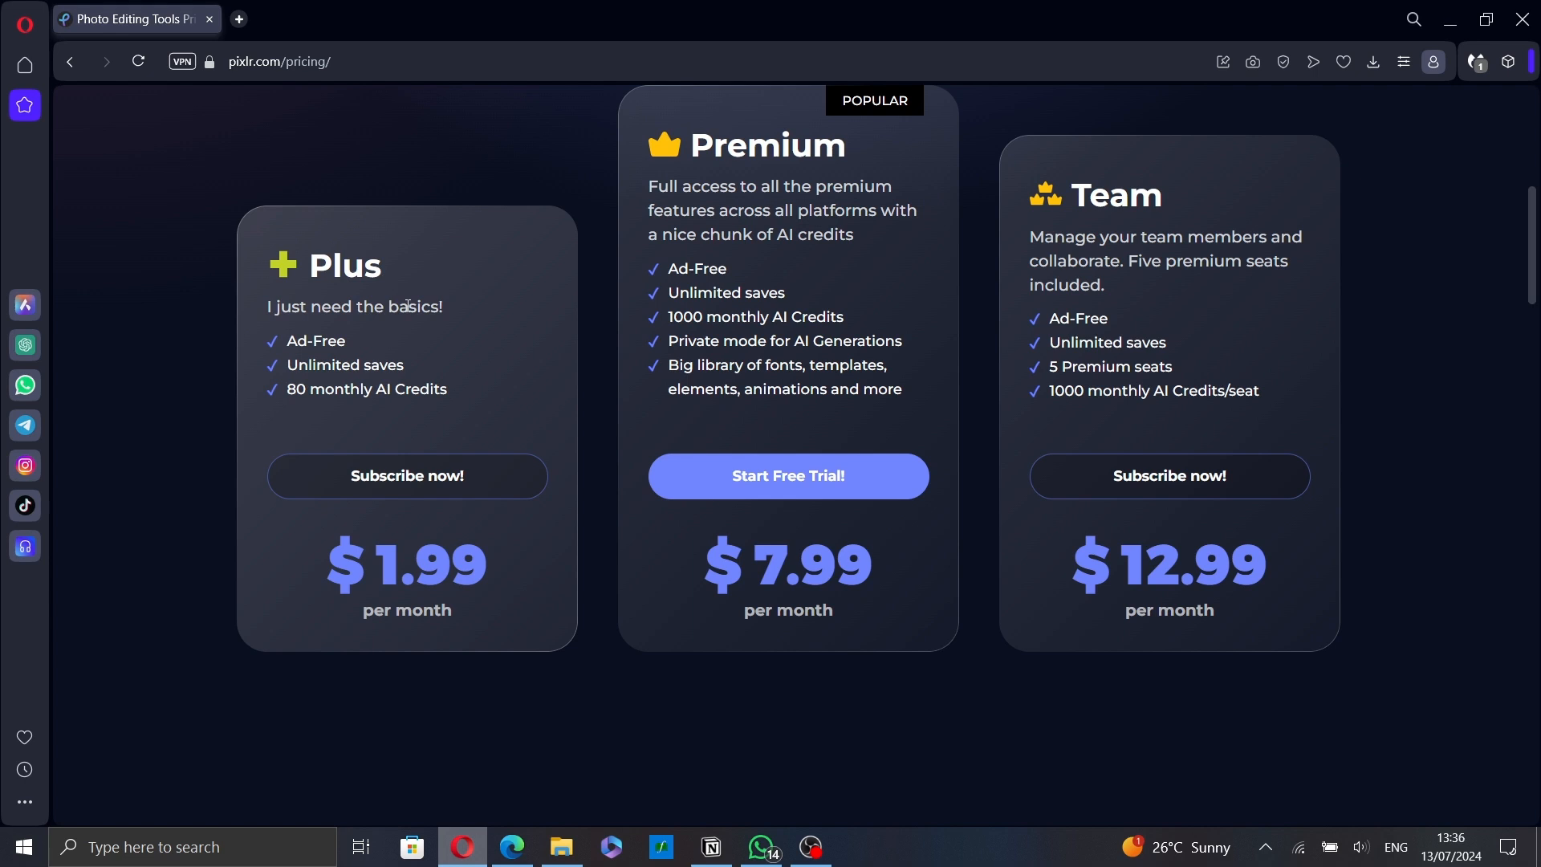
scroll(down, 3)
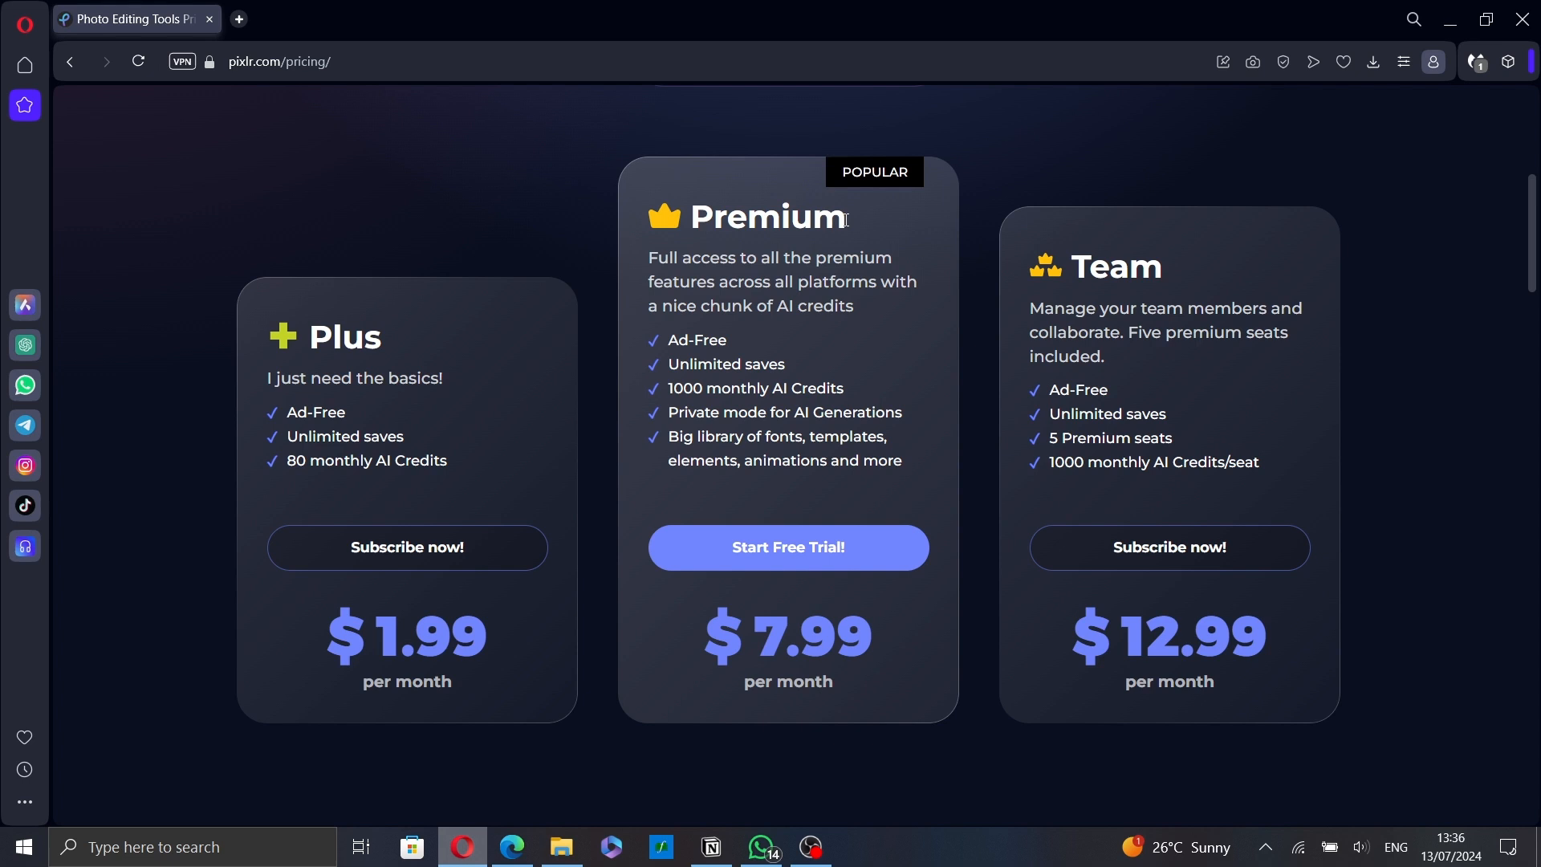
mouse_move(799, 299)
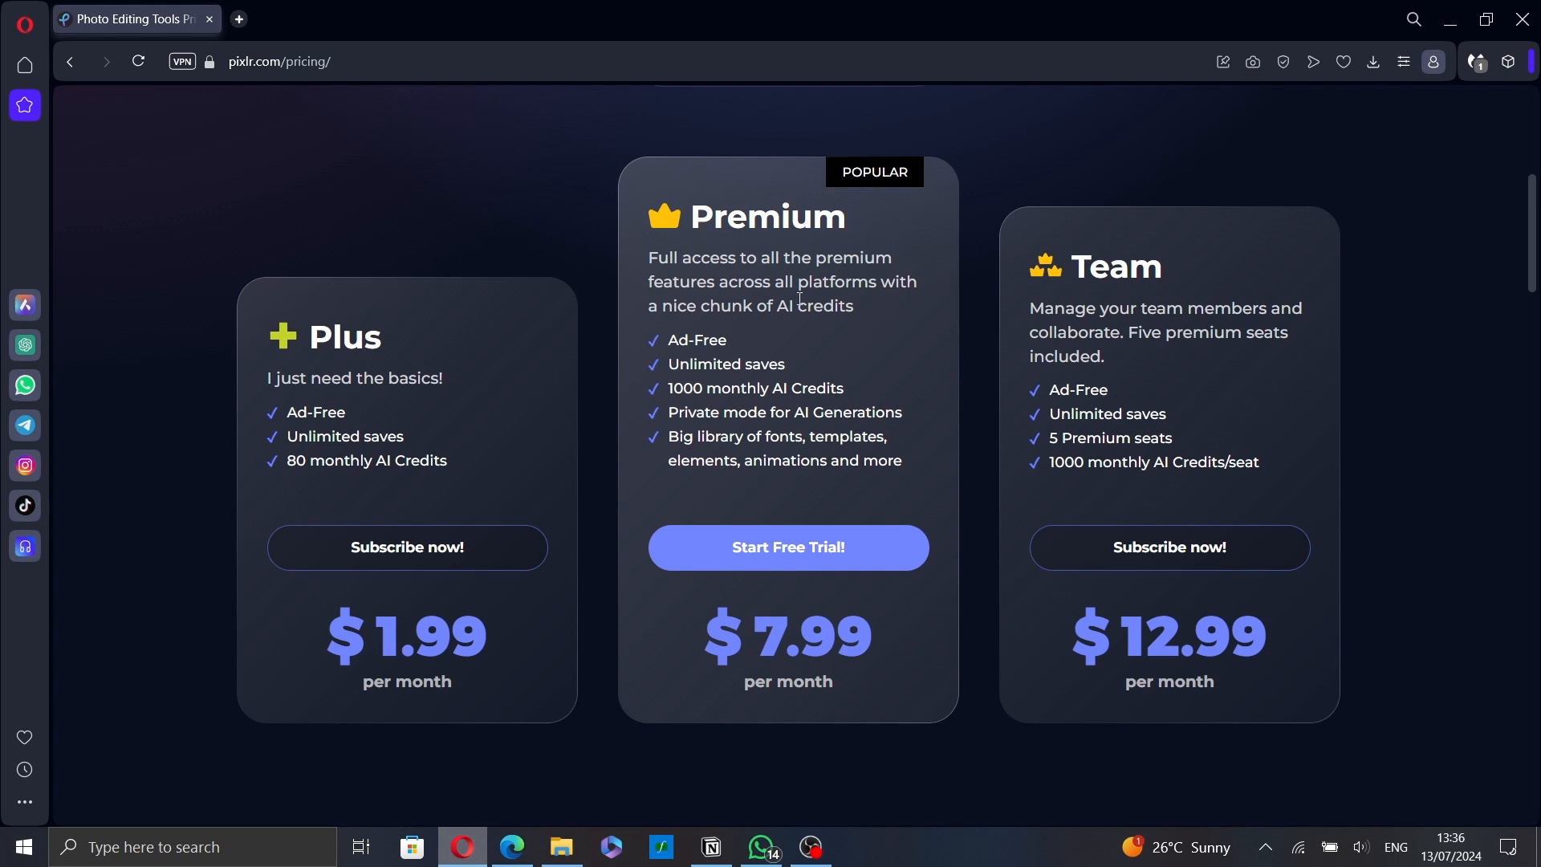
mouse_move(922, 335)
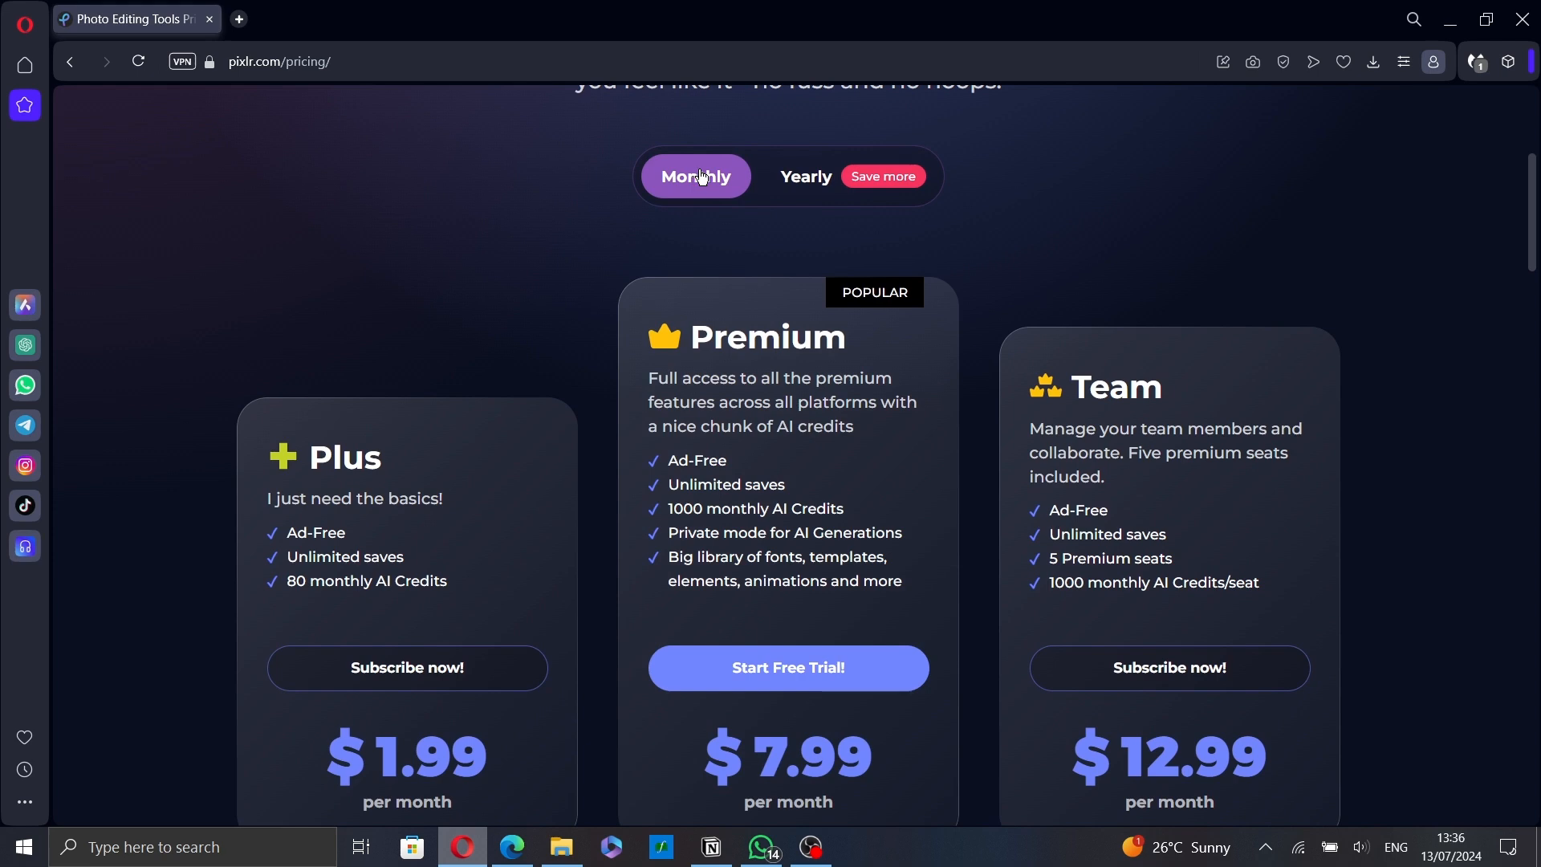
Switch plans to Yearly, then go to account settings' Billing and subscription section
click(806, 176)
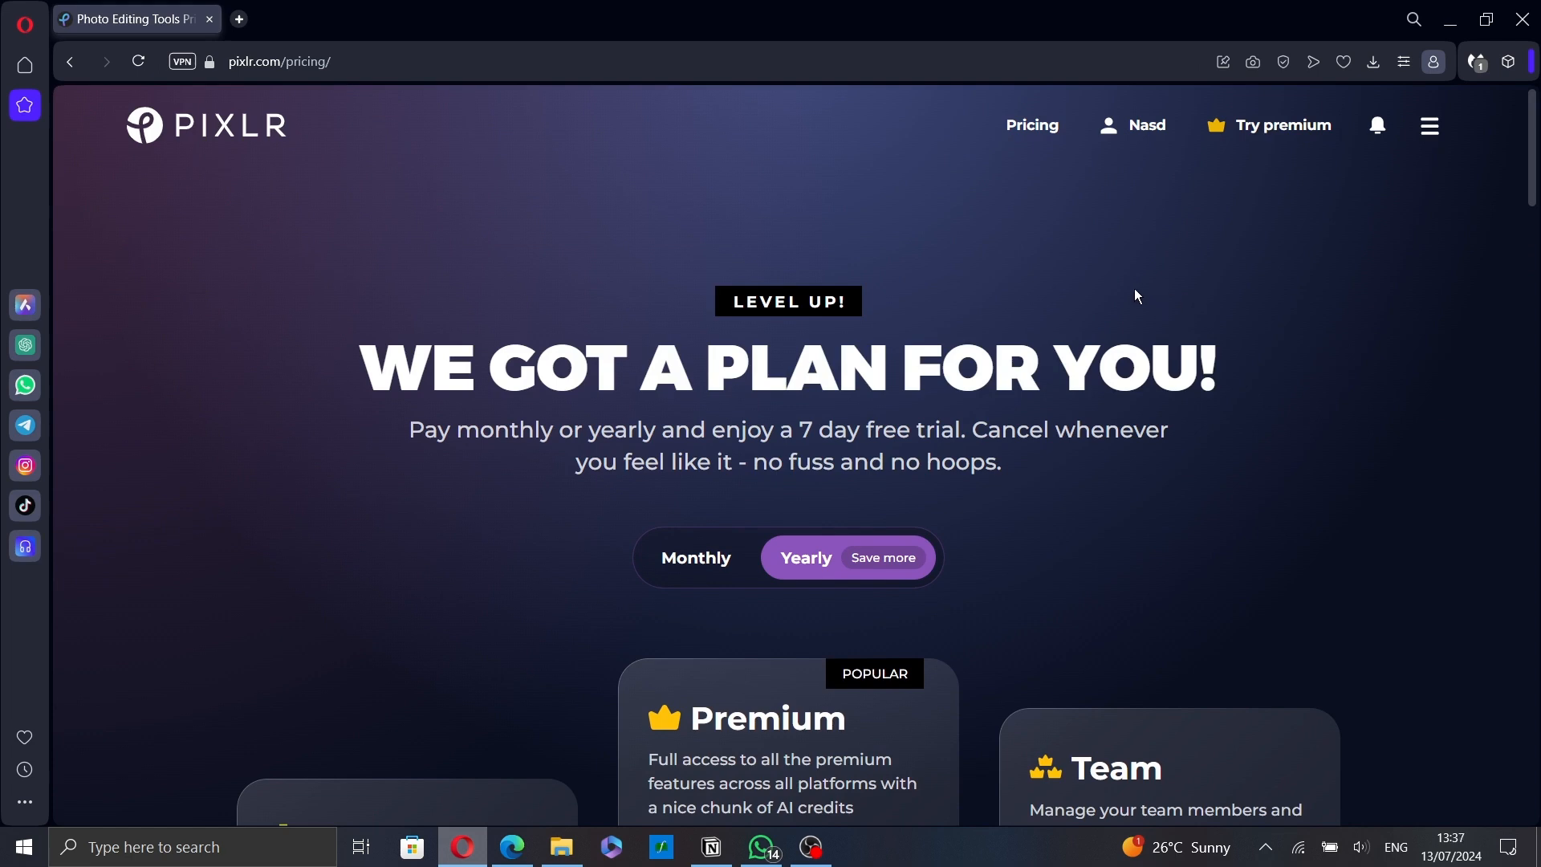
mouse_move(1149, 175)
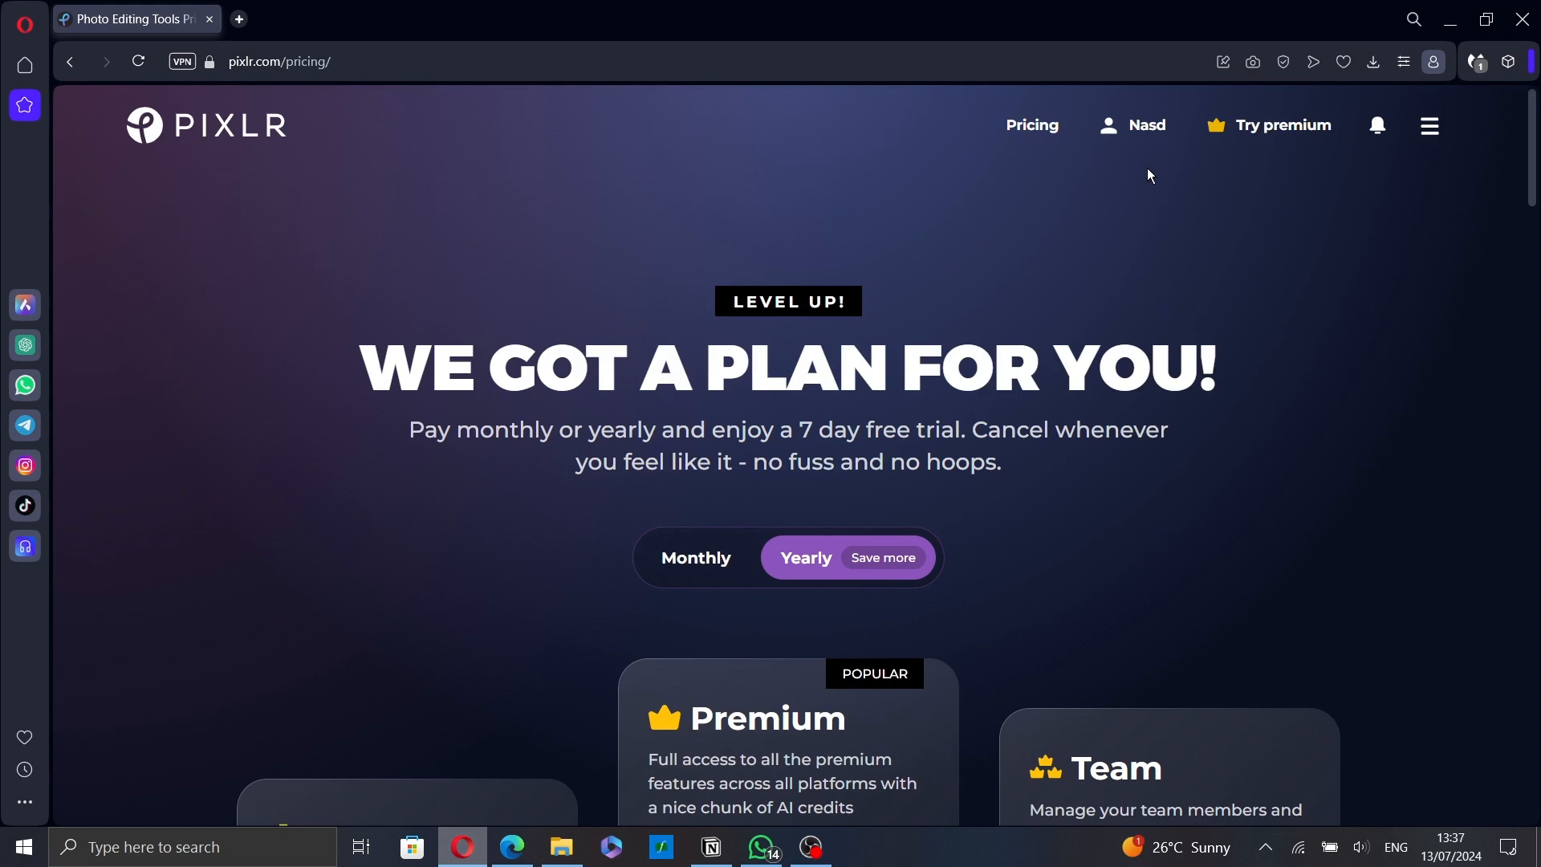
mouse_move(1146, 136)
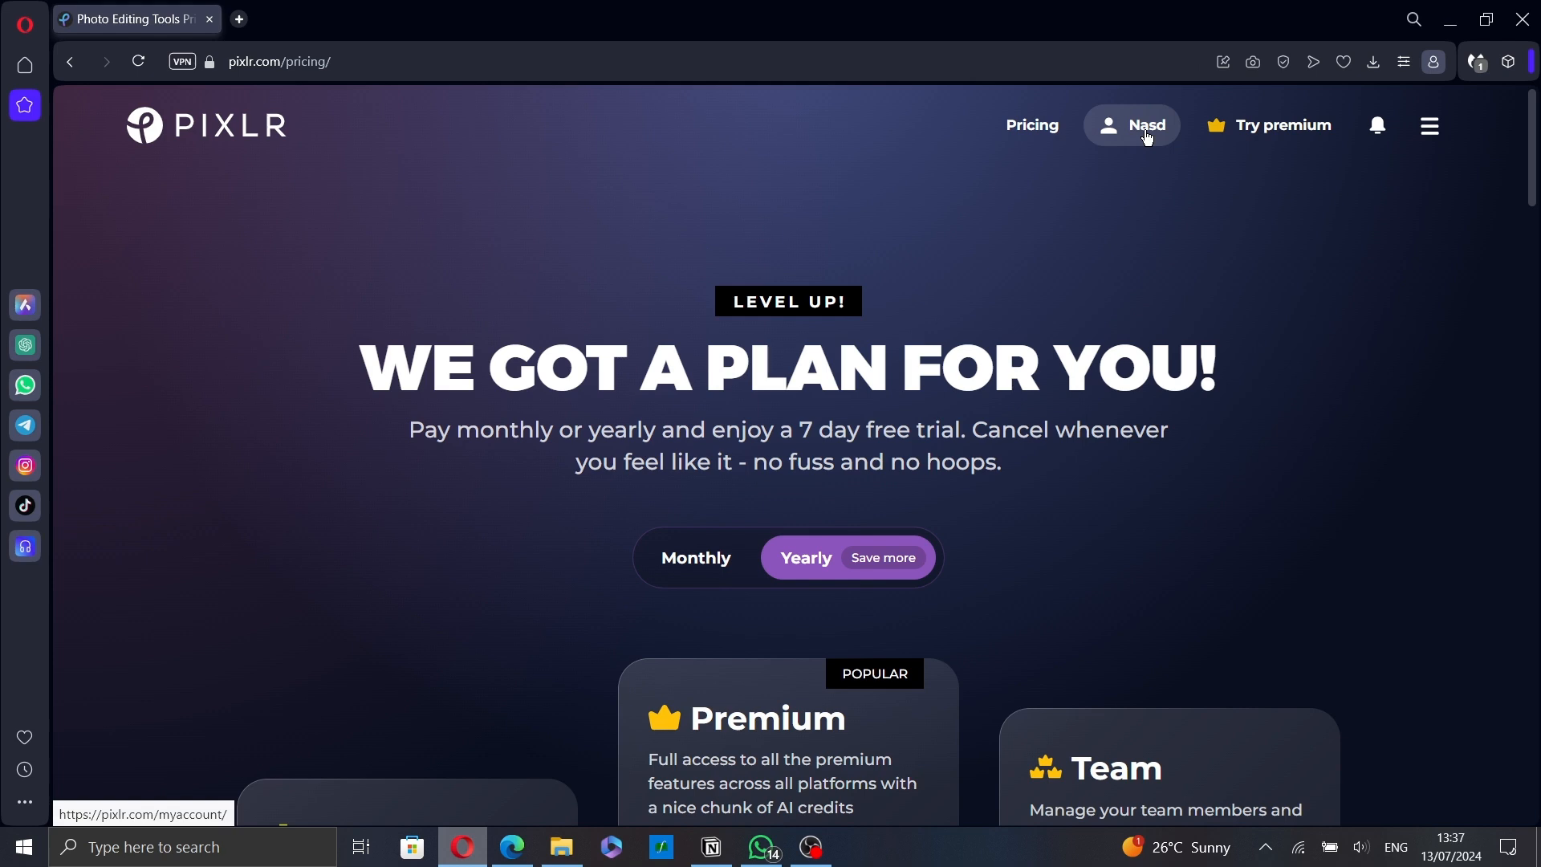
click(1147, 125)
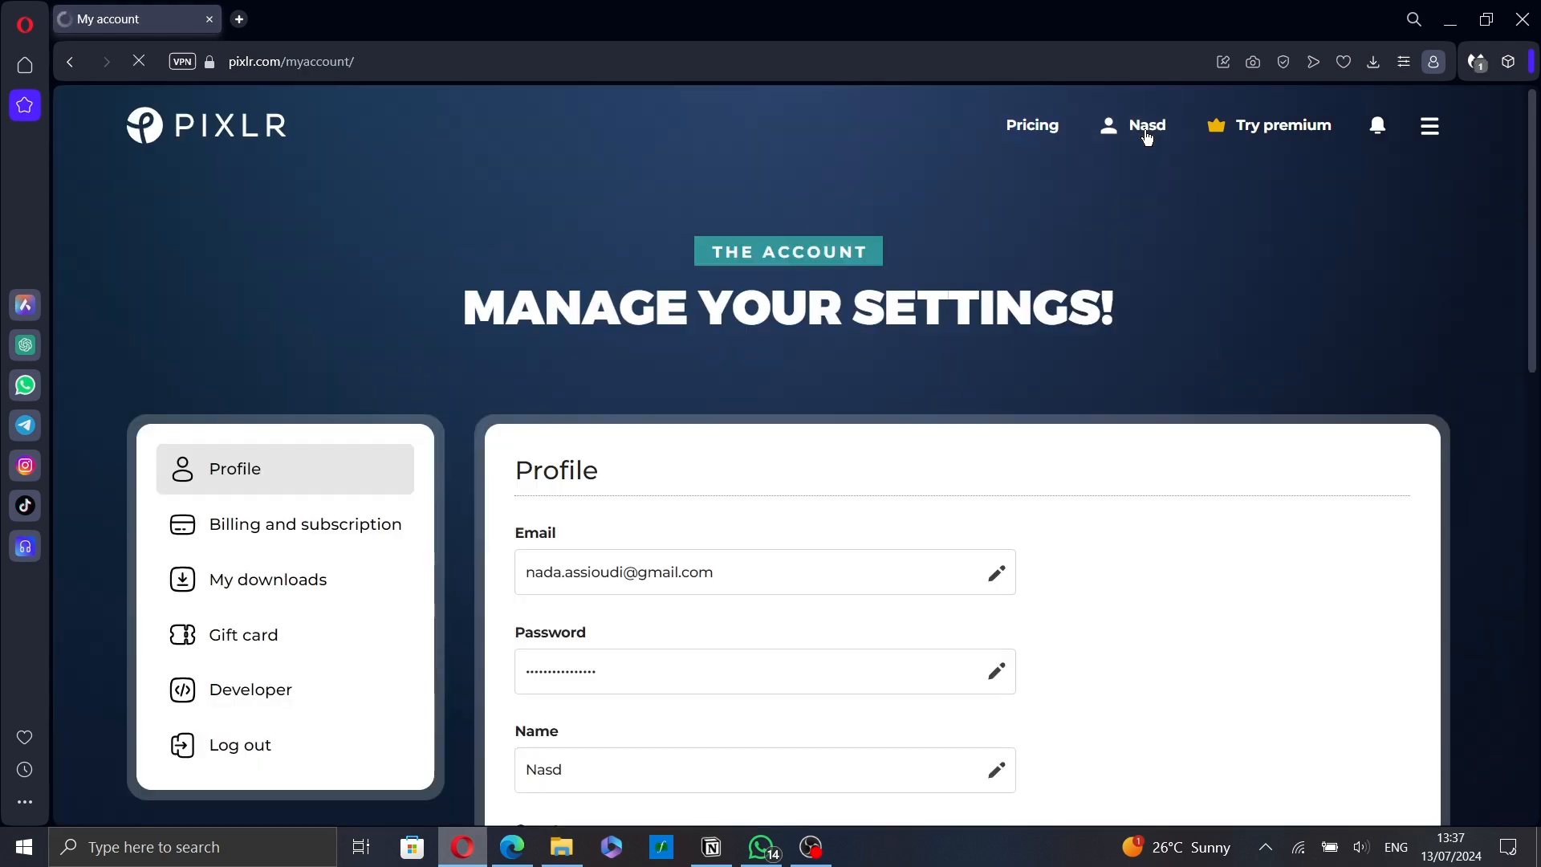
click(305, 524)
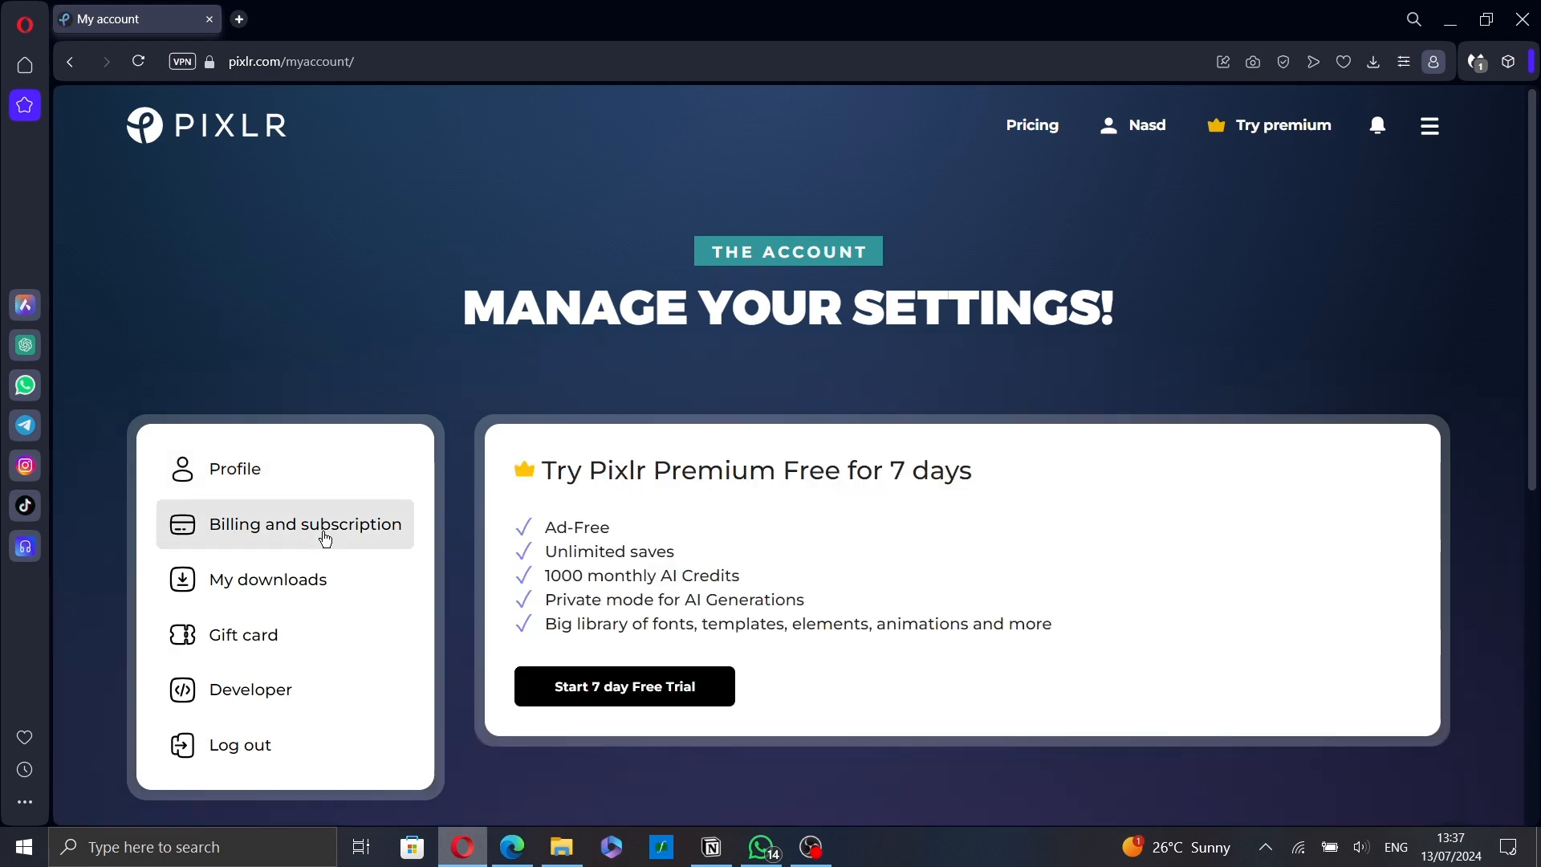